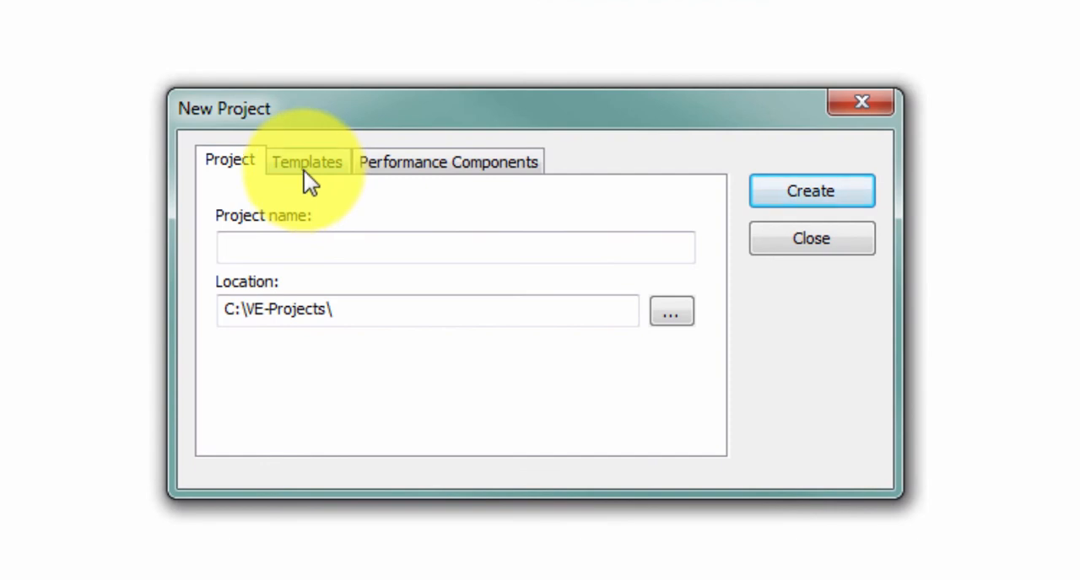
Compare ApSys and ApHVAC in the new project's Templates settings, keep ApHVAC, and create the project.
left_click(307, 162)
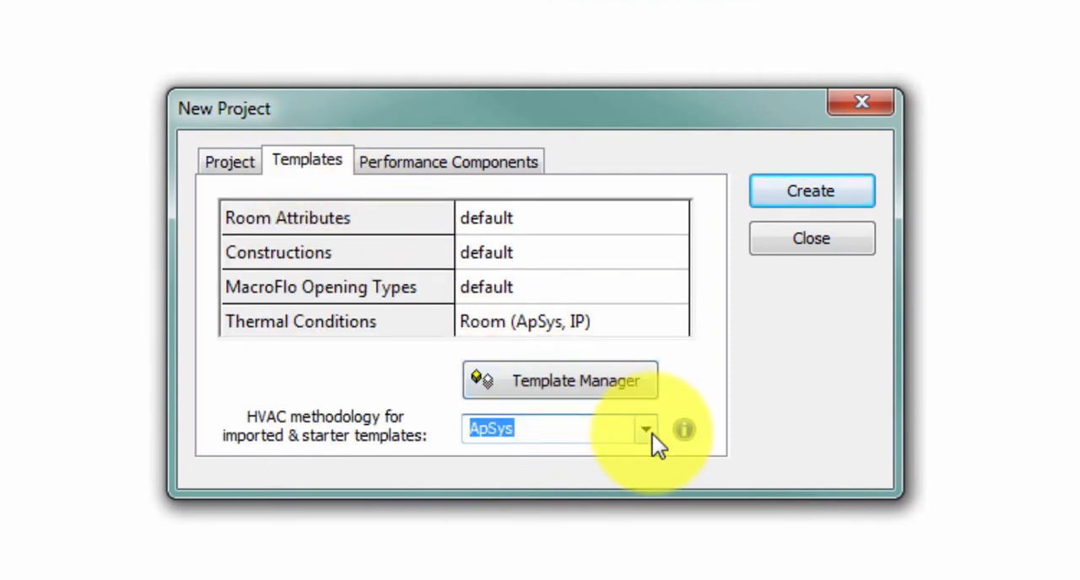
left_click(645, 429)
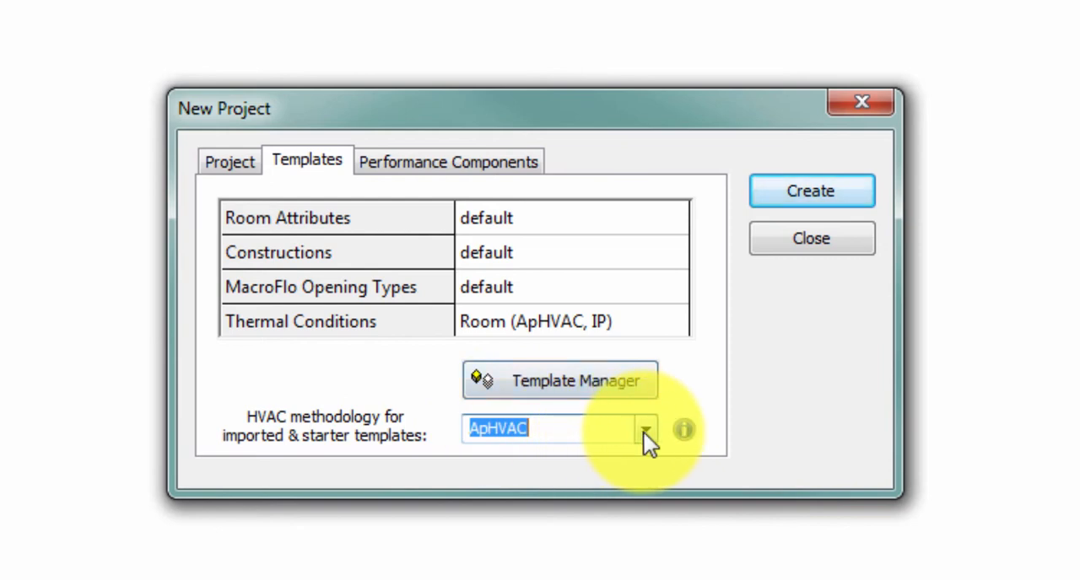
left_click(644, 428)
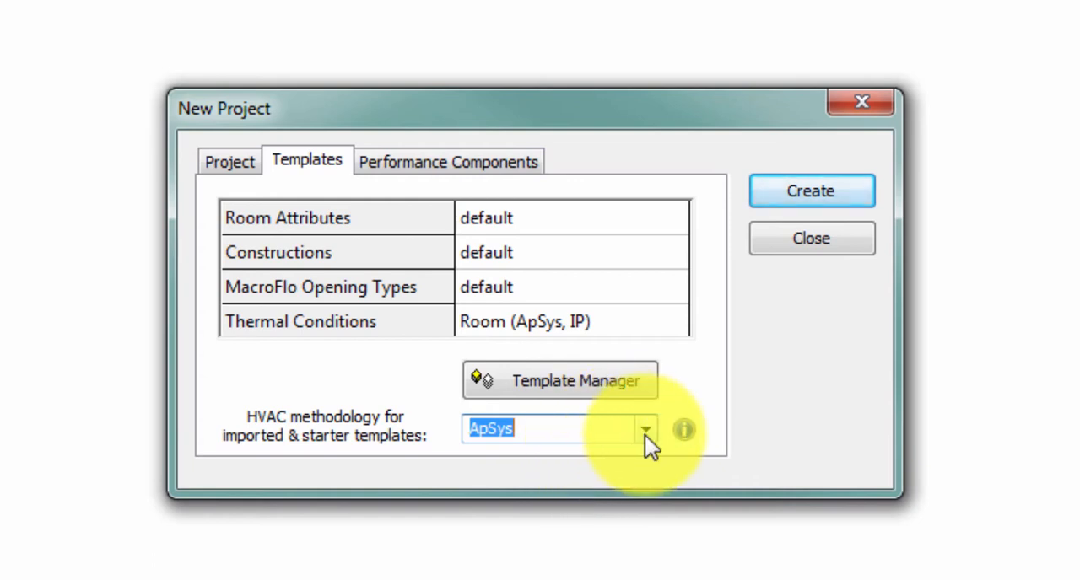
left_click(646, 430)
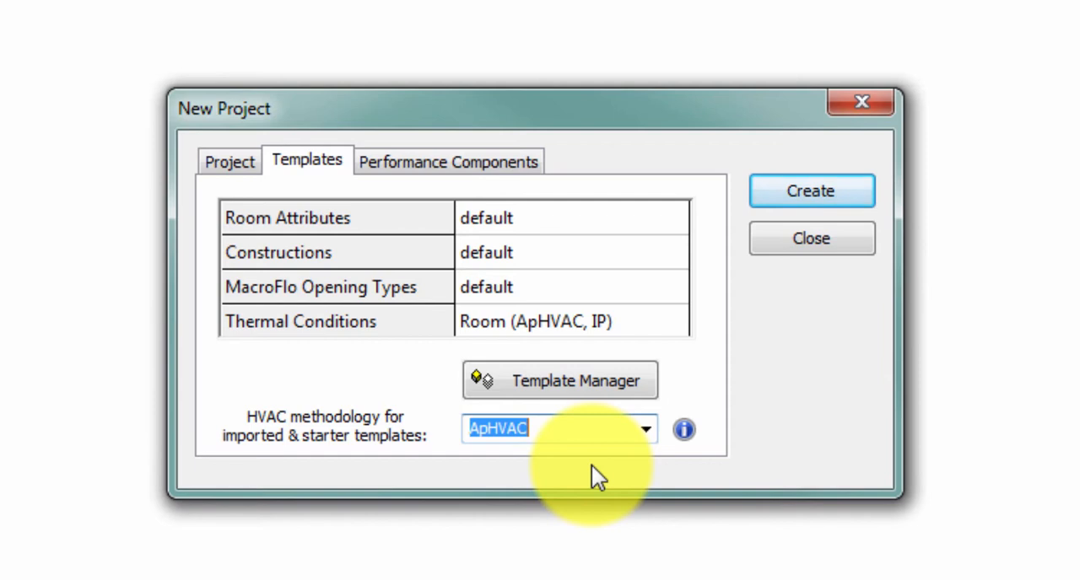
left_click(810, 191)
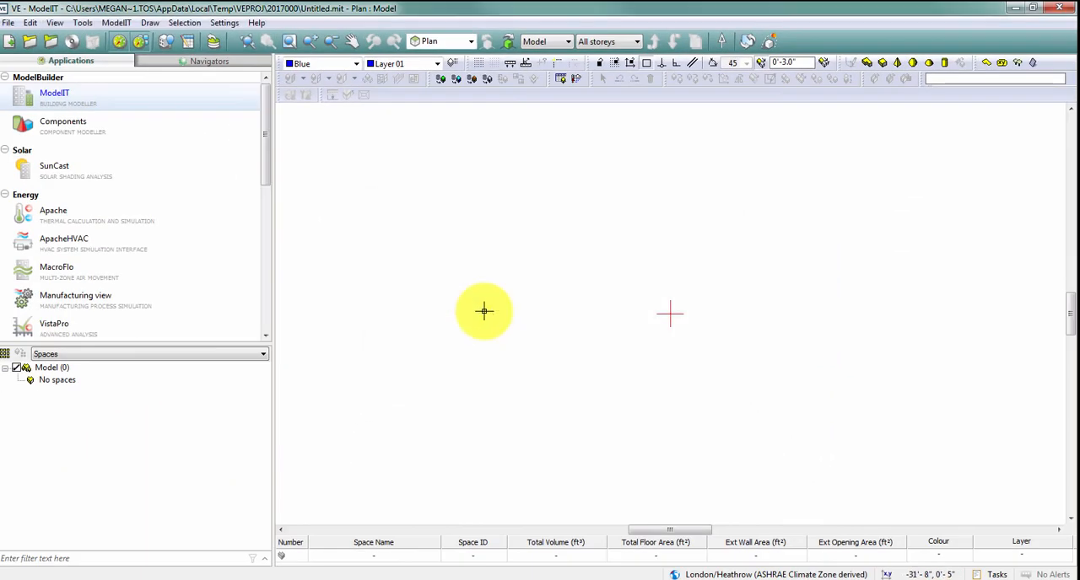
mouse_move(697, 179)
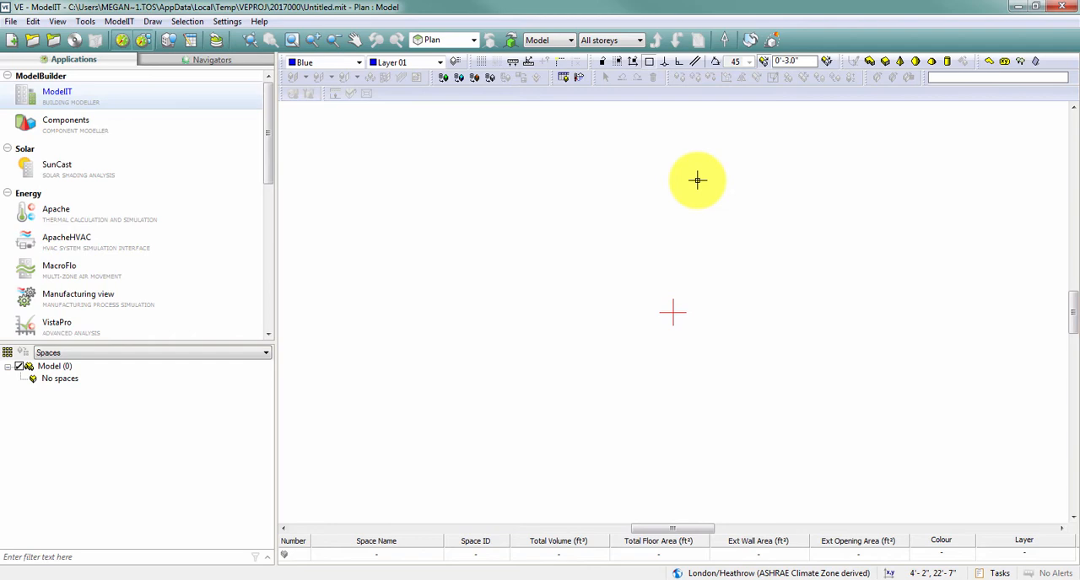
mouse_move(645, 182)
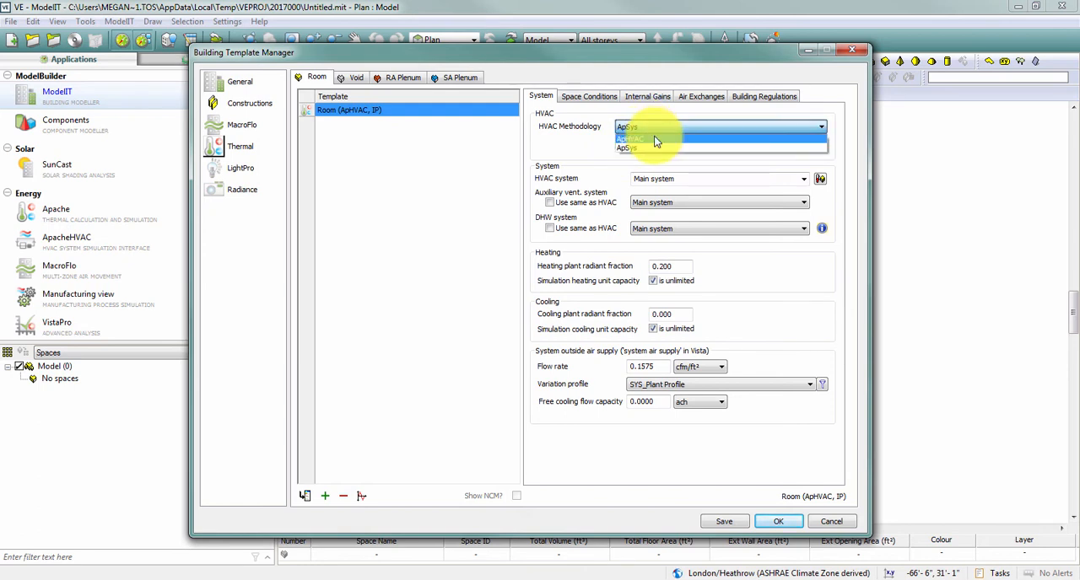
Expand the HVAC Methodology list for the Room (ApHVAC, IP) template.
left_click(649, 138)
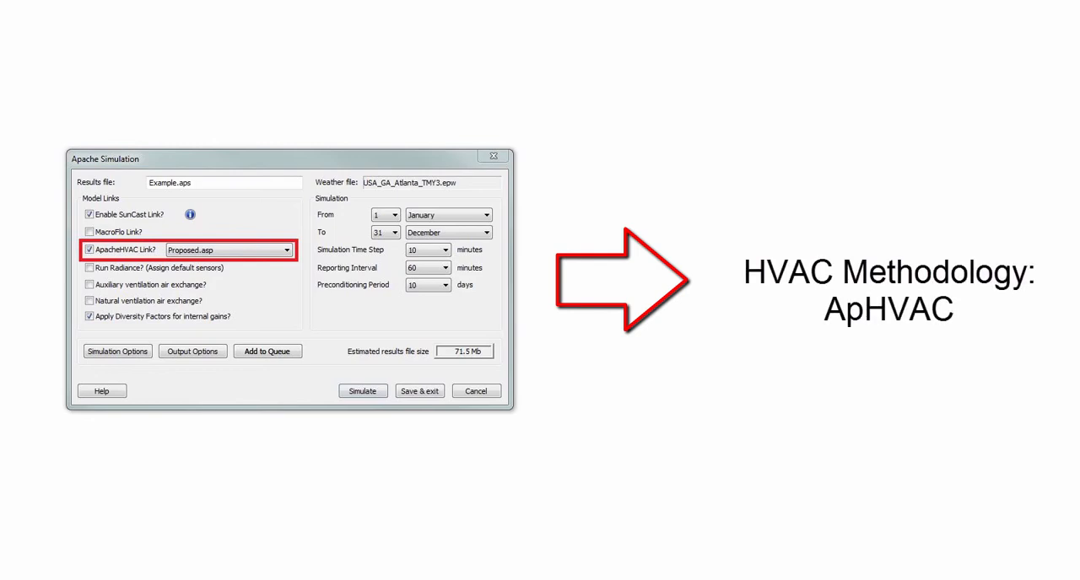
left_click(88, 250)
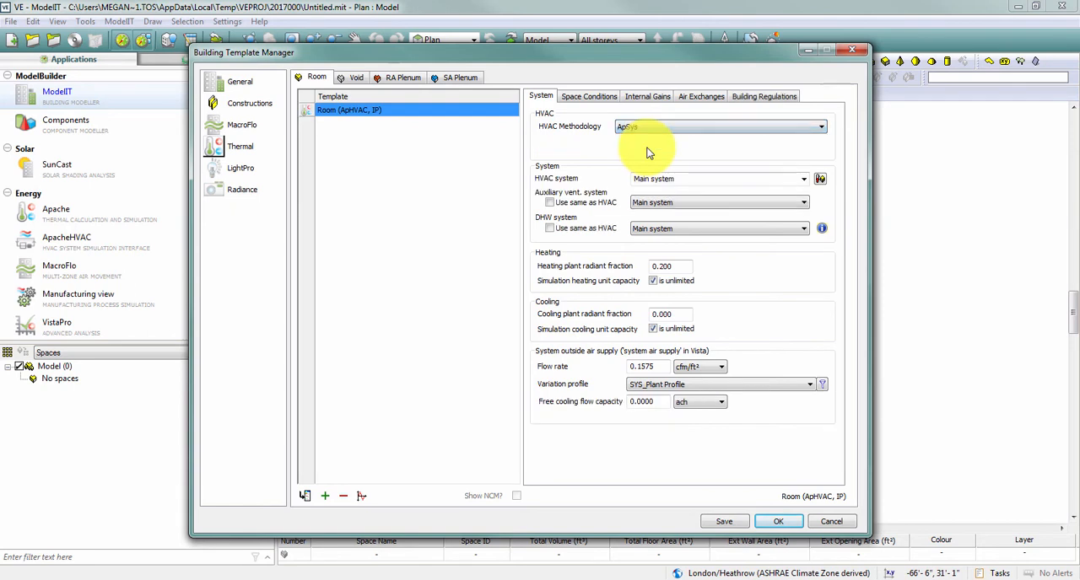
Switch the Room template to ApSys and inspect the Main system in Apache Systems.
left_click(719, 126)
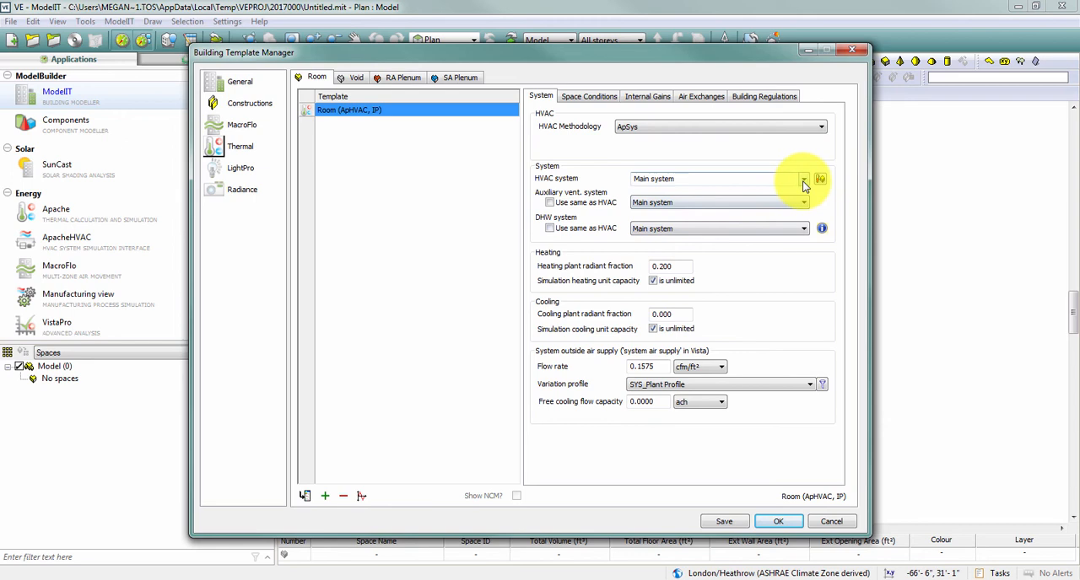
mouse_move(820, 179)
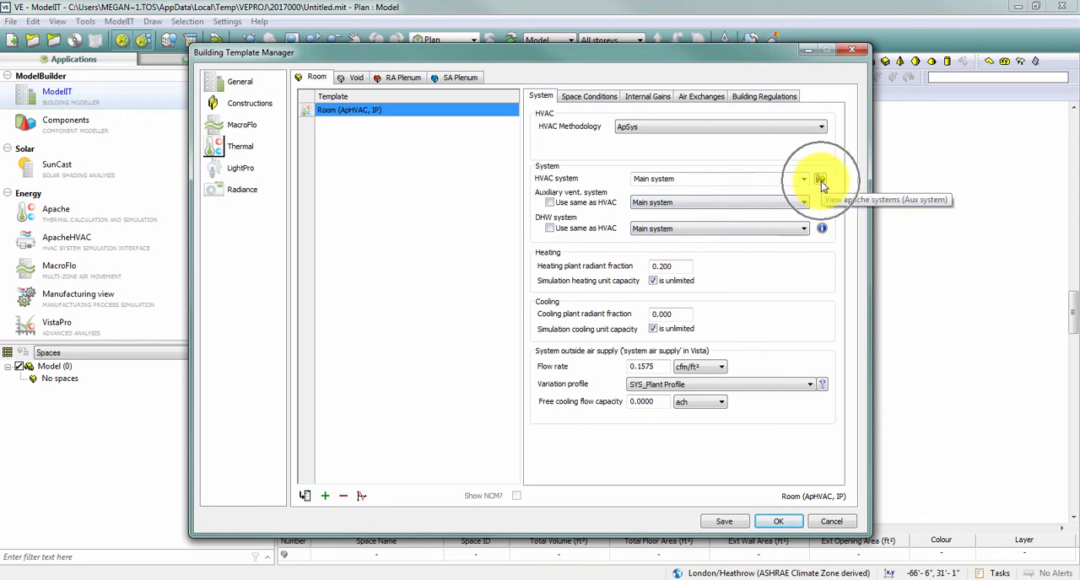
left_click(820, 179)
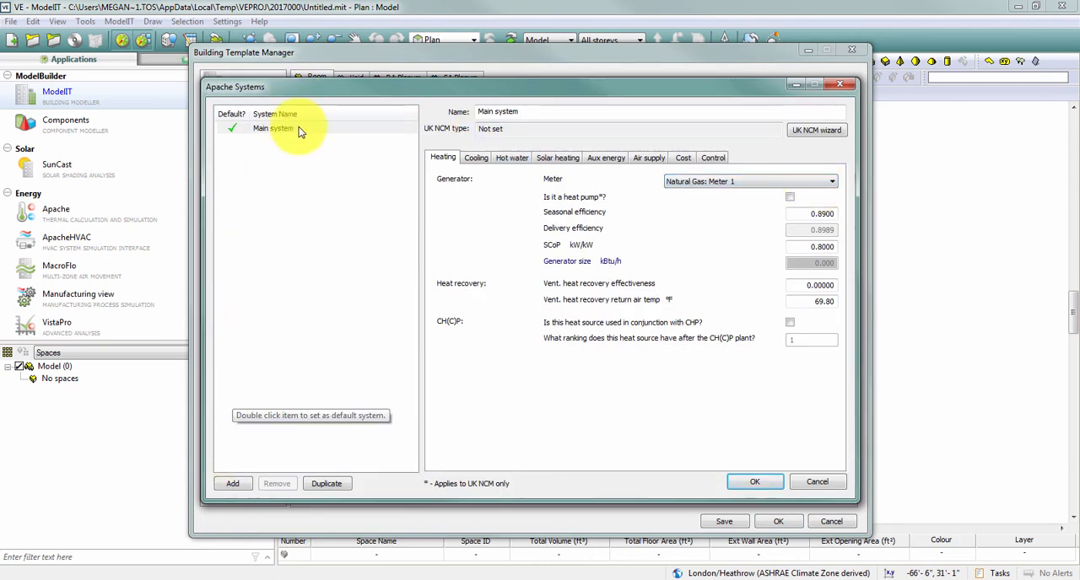
left_click(556, 159)
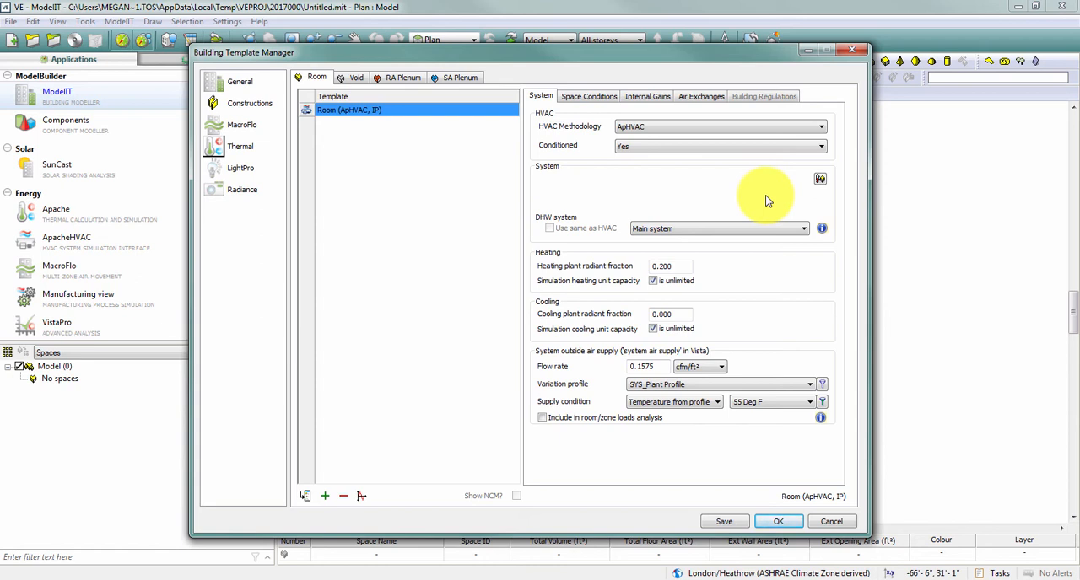
left_click(818, 126)
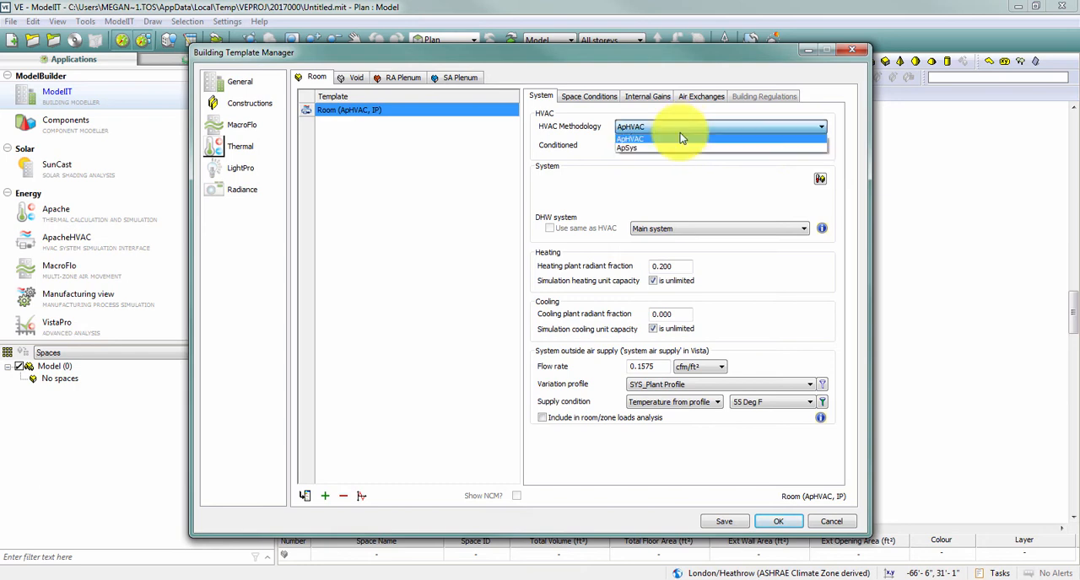
left_click(628, 149)
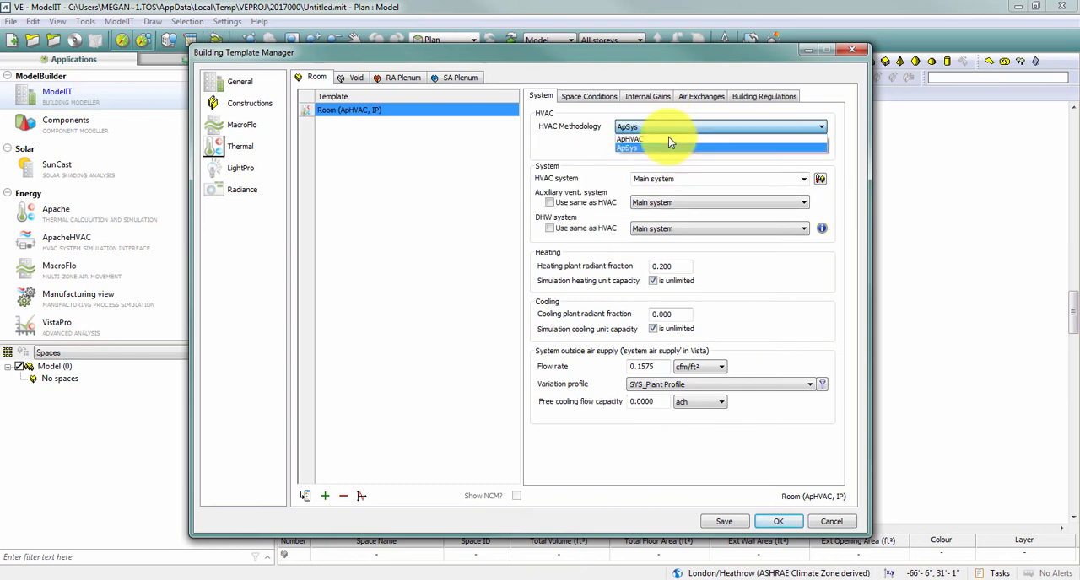
left_click(631, 138)
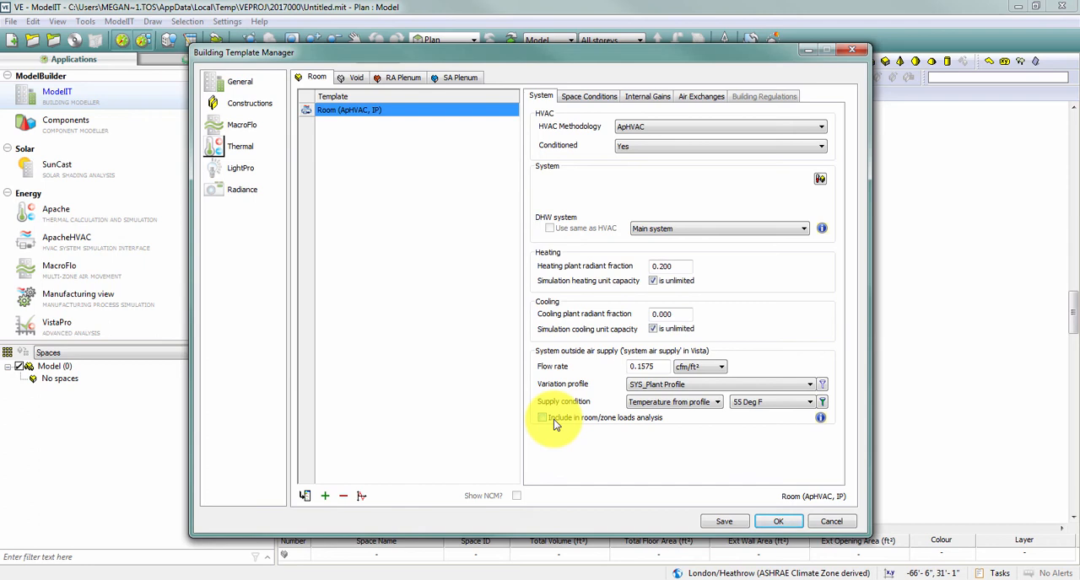
Tick 'Include in room/zone loads analysis' for the Room template's system outside air supply.
left_click(543, 417)
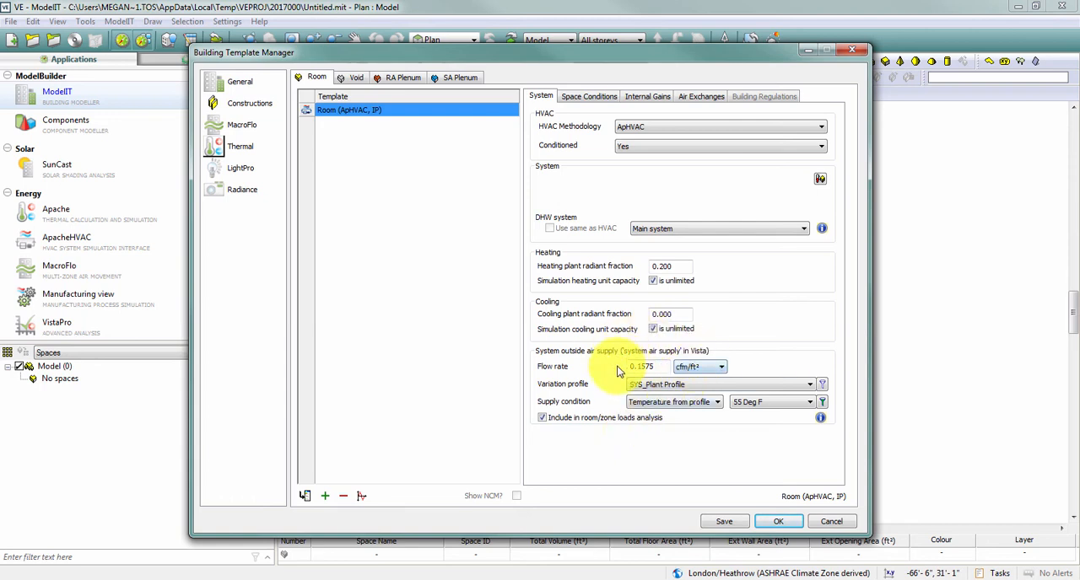
left_click(721, 366)
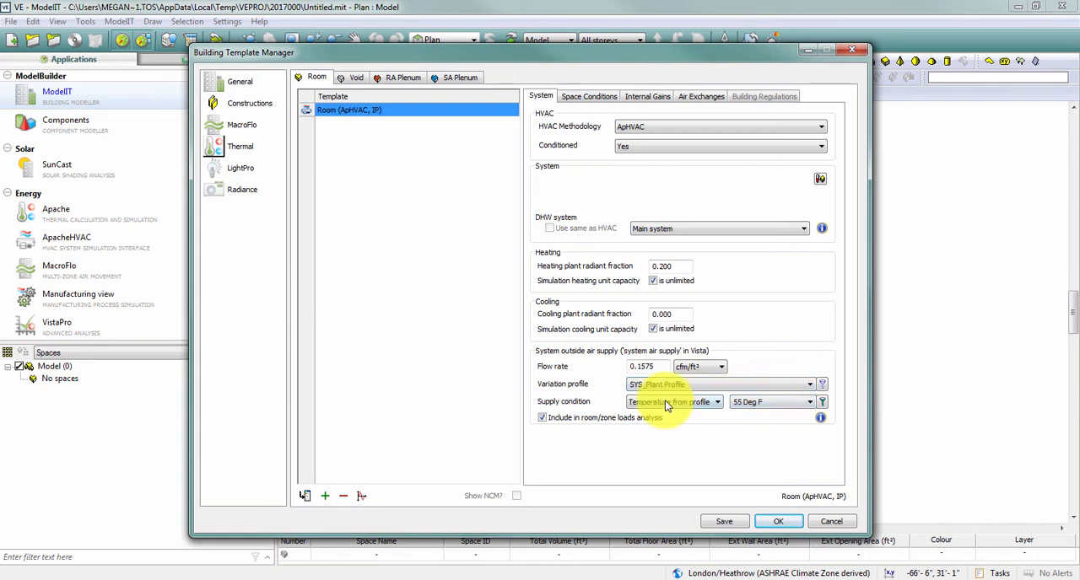
mouse_move(716, 418)
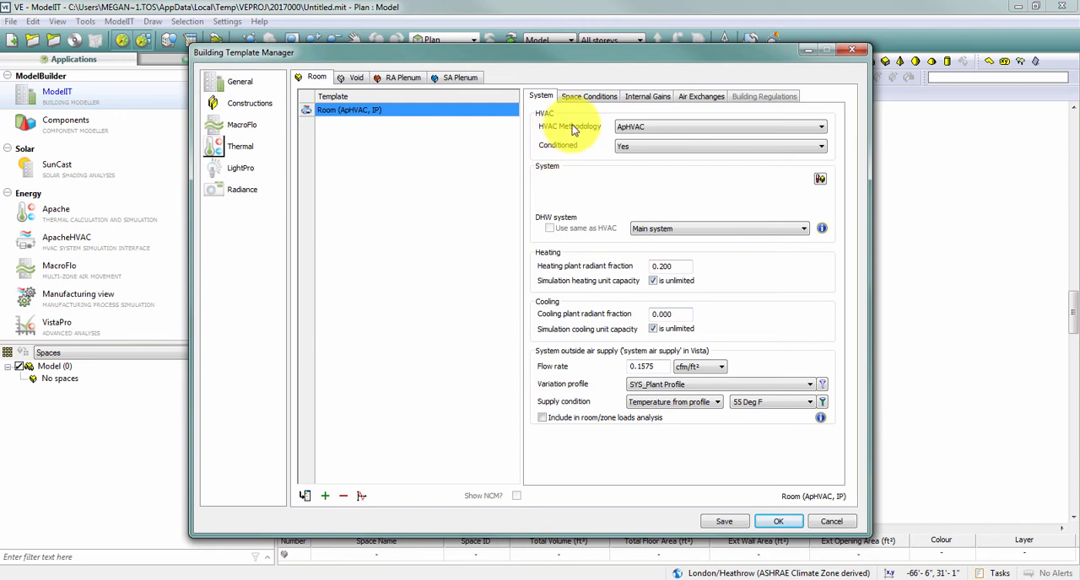
Flip between Space Conditions and System for the Room template to compare ApSys and ApHVAC space conditions.
left_click(587, 95)
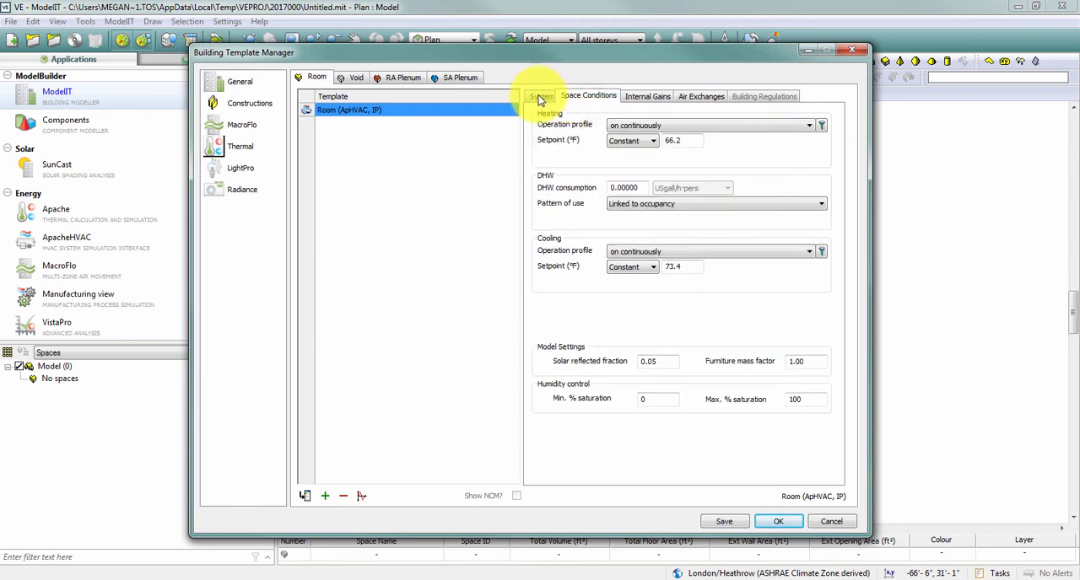
left_click(539, 94)
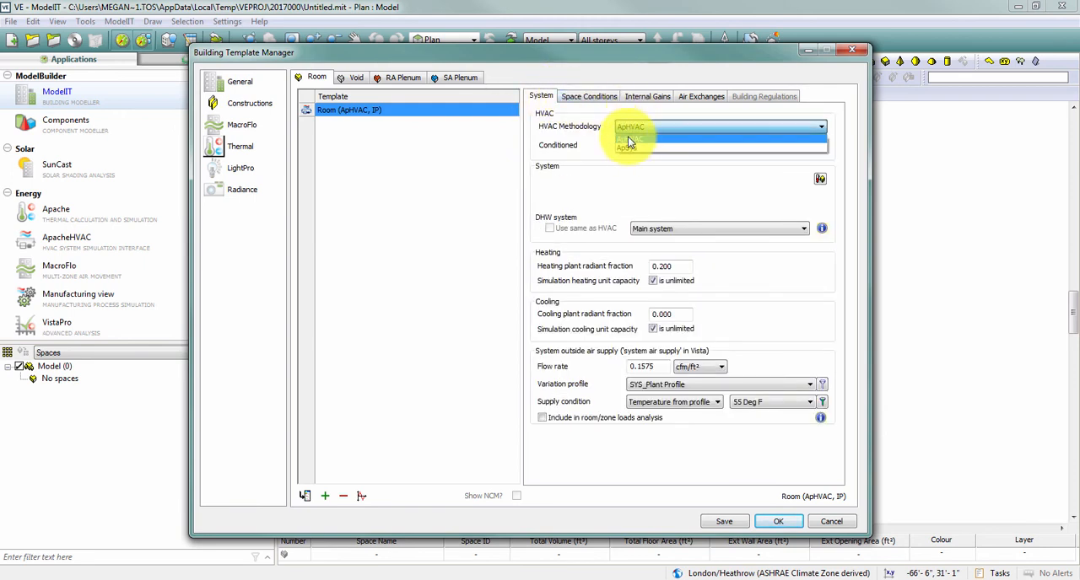
left_click(587, 94)
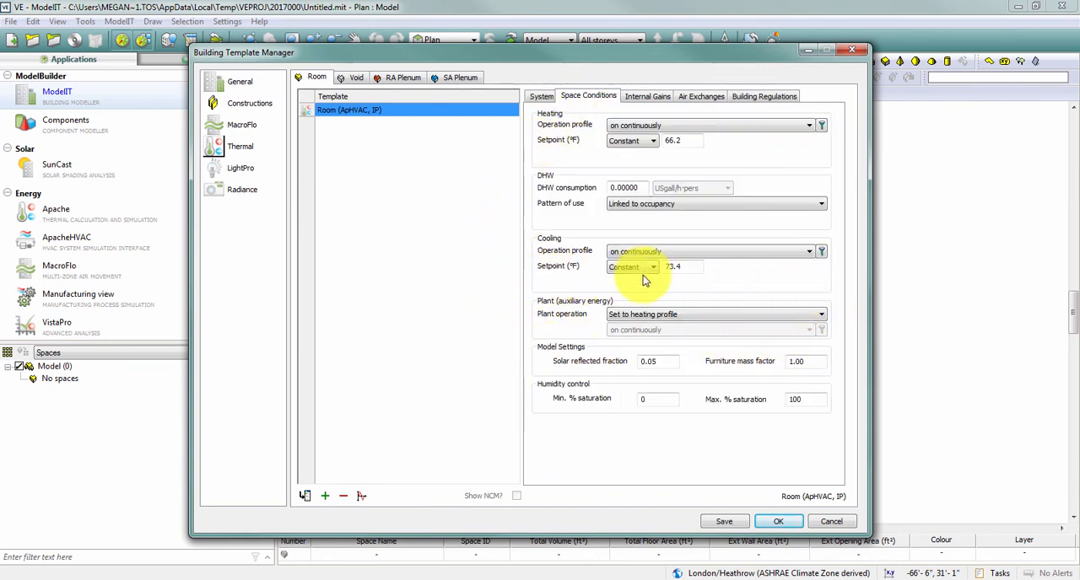
left_click(539, 95)
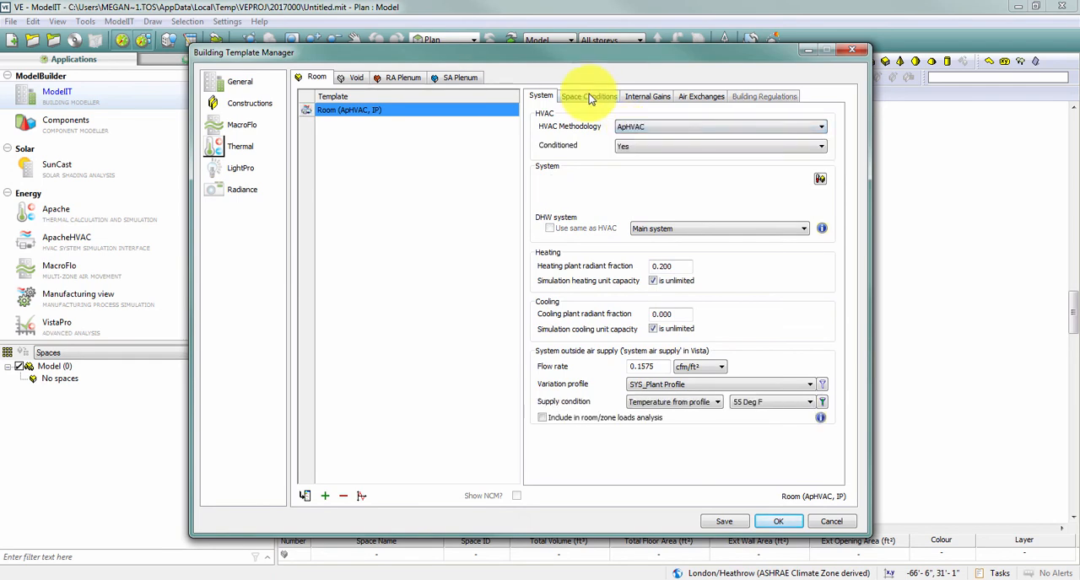
left_click(587, 95)
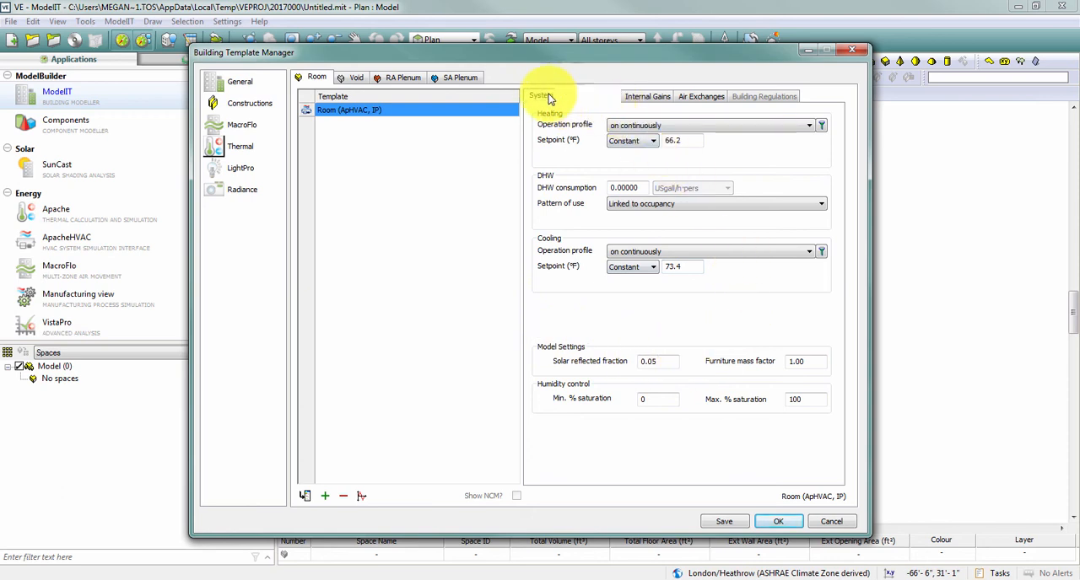
left_click(540, 95)
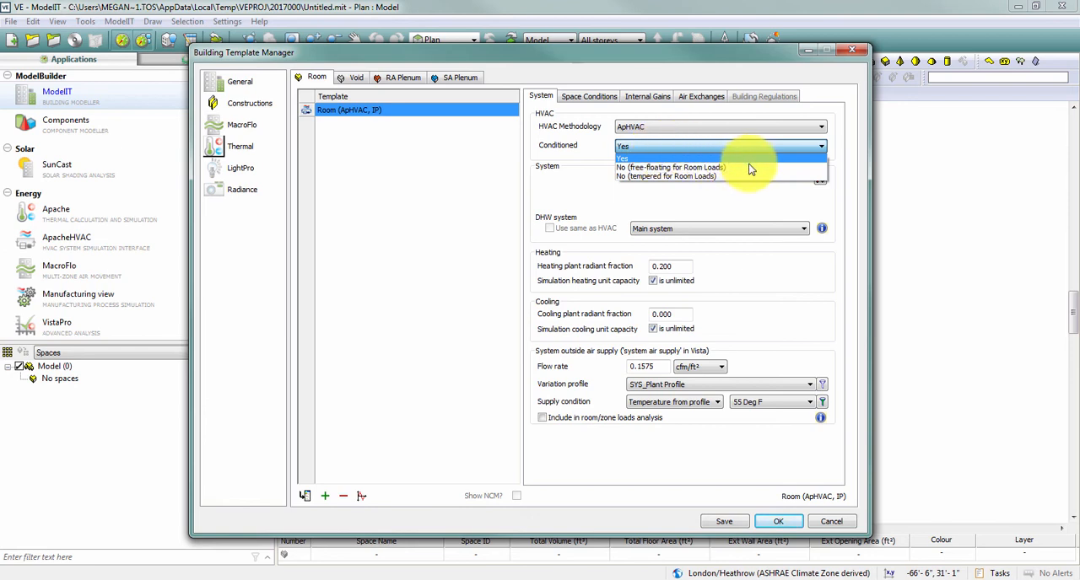
mouse_move(751, 167)
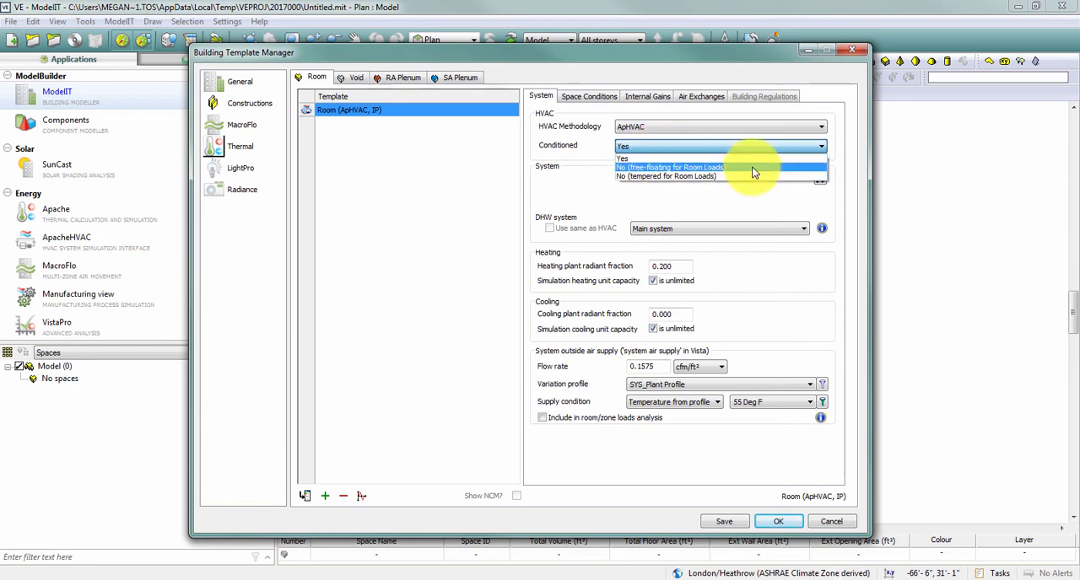
mouse_move(746, 175)
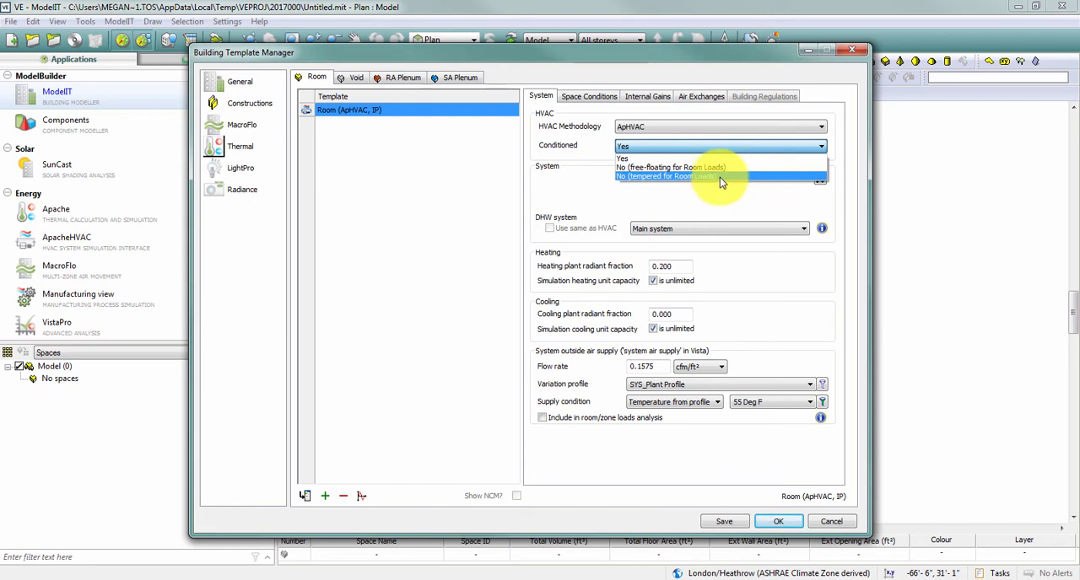
Keep Conditioned set to Yes and show the Room template's heating and cooling setpoints.
left_click(620, 159)
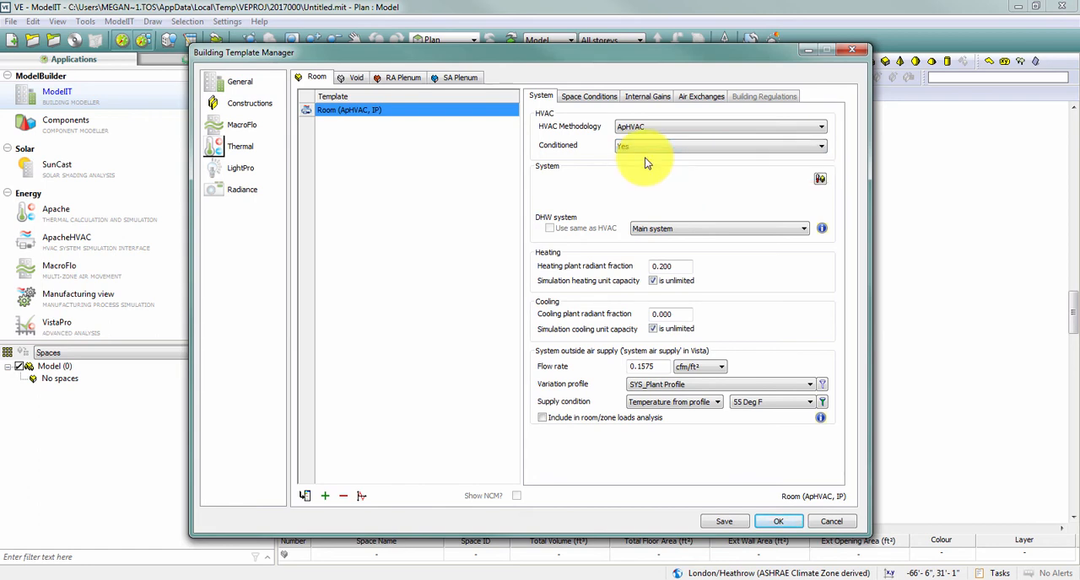
left_click(587, 94)
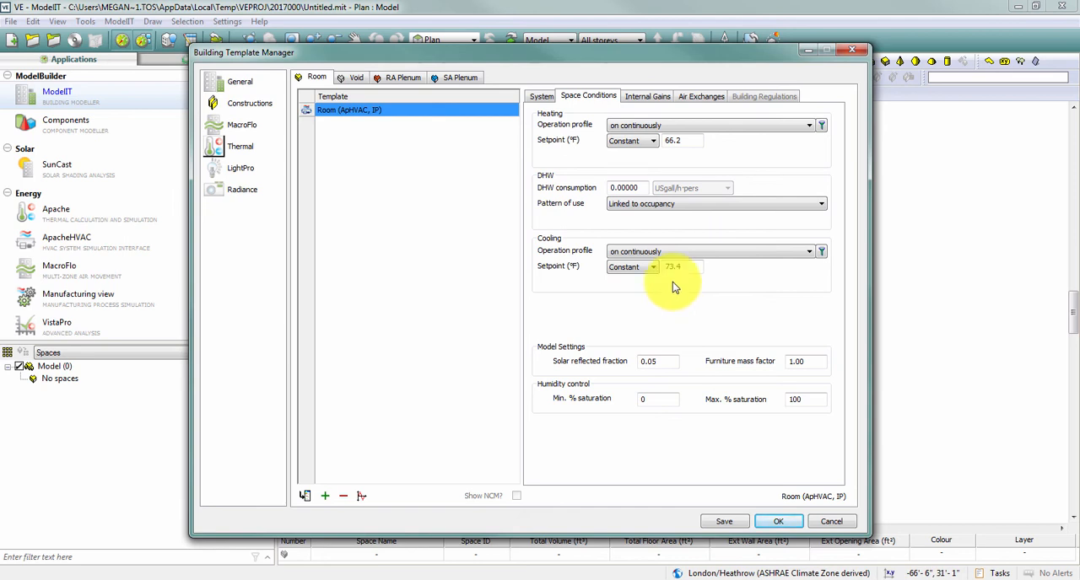
Set Conditioned to No (free-floating for Room Loads) and confirm the setpoints disappear from Space Conditions.
left_click(540, 95)
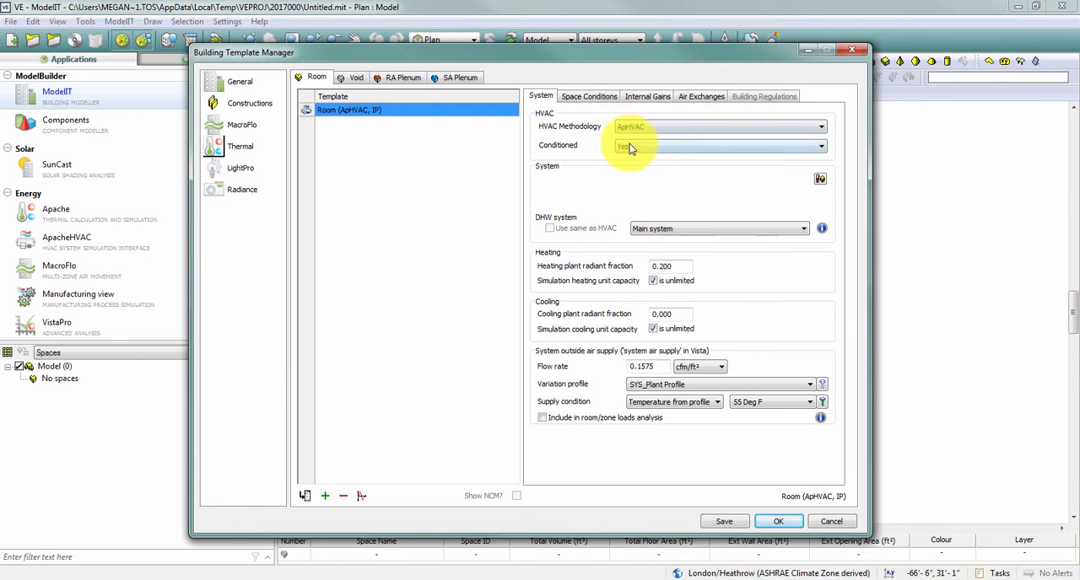
left_click(587, 95)
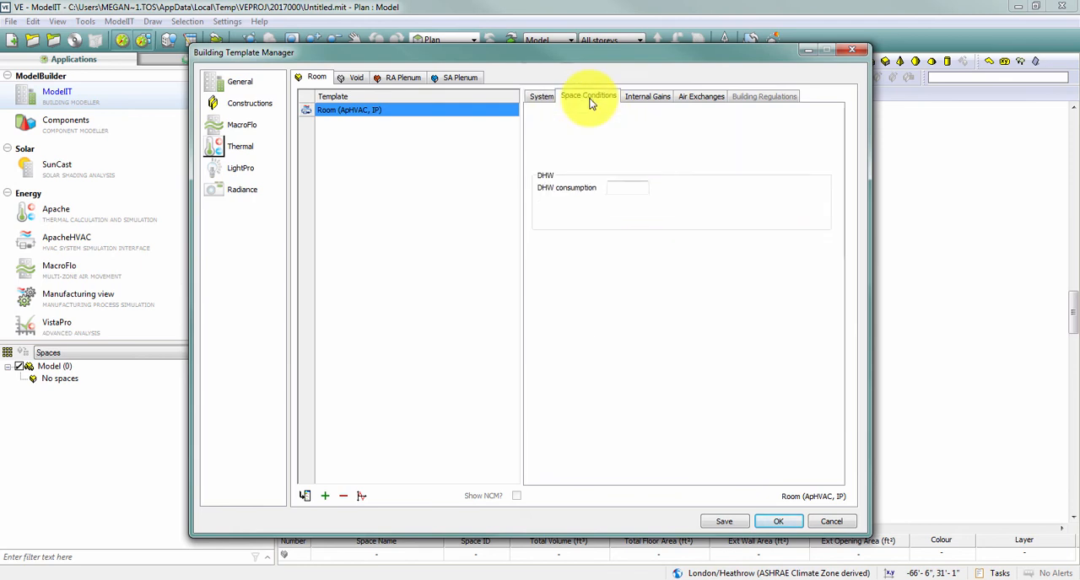
left_click(539, 94)
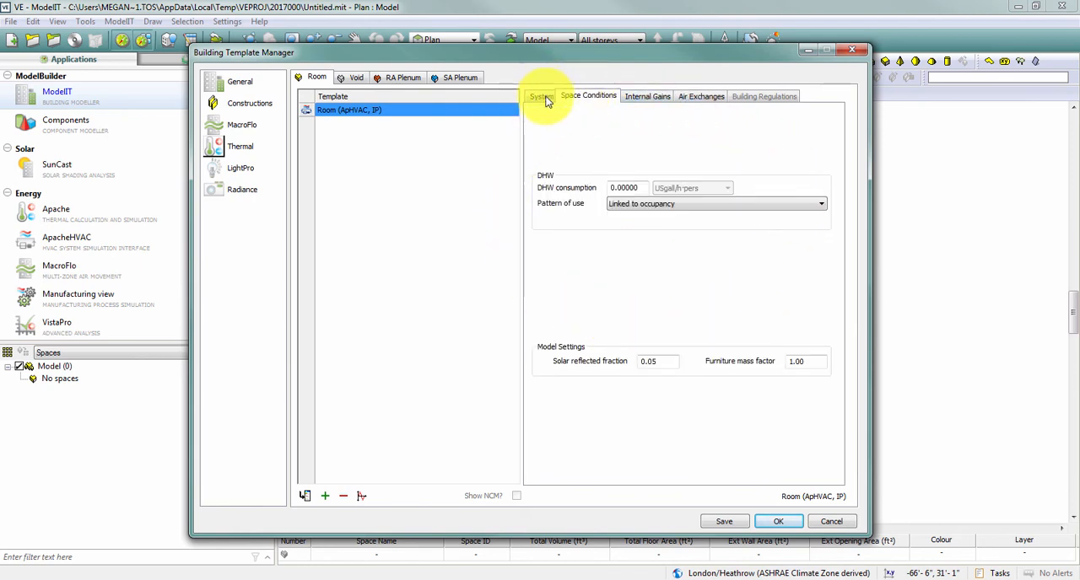
left_click(540, 94)
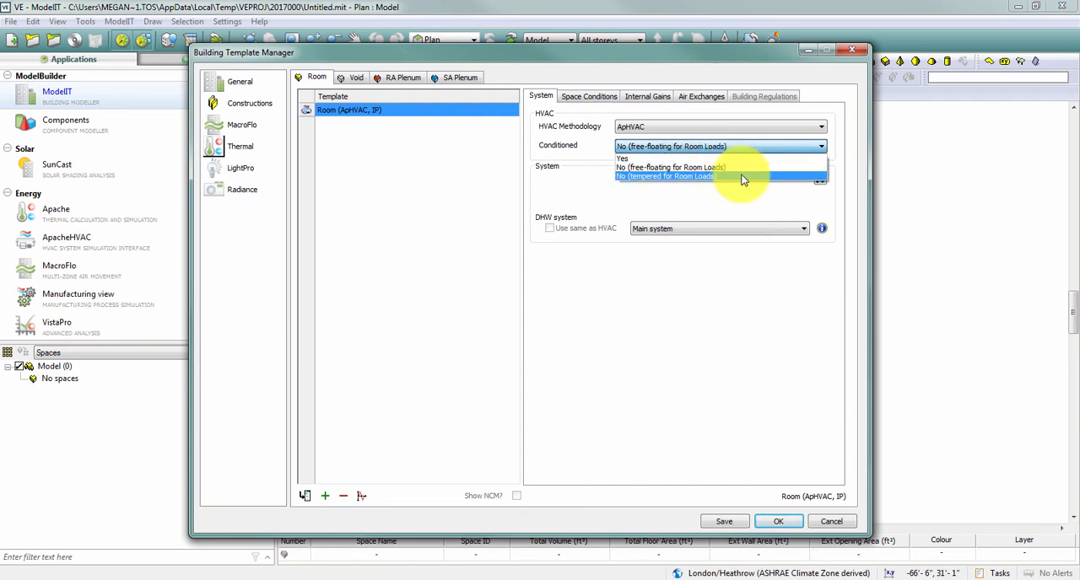
Set Conditioned to No (tempered for Room Loads) with 66.2 °F heating and 73.4 °F cooling.
left_click(587, 95)
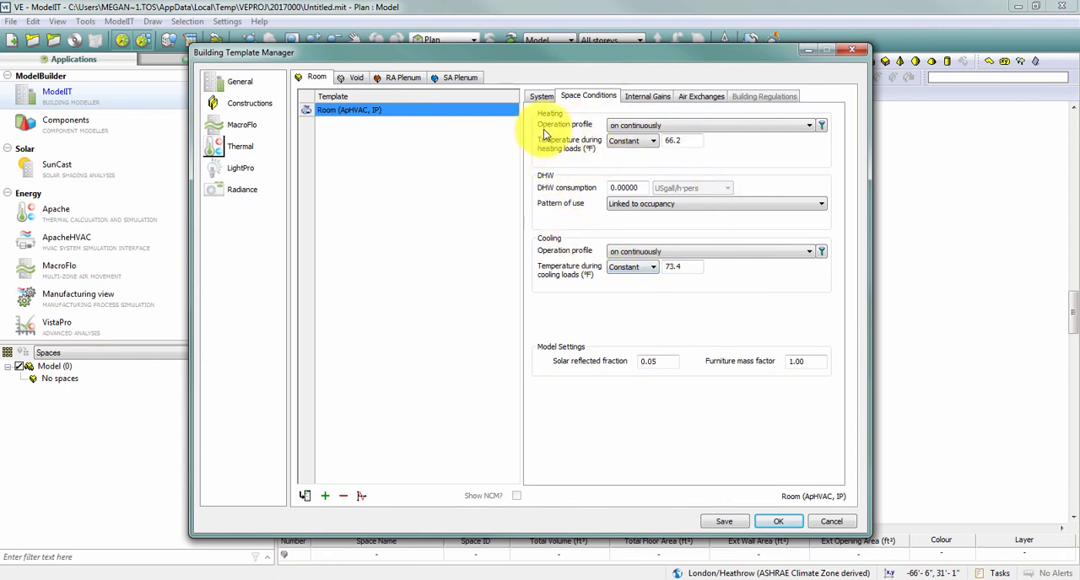
mouse_move(577, 249)
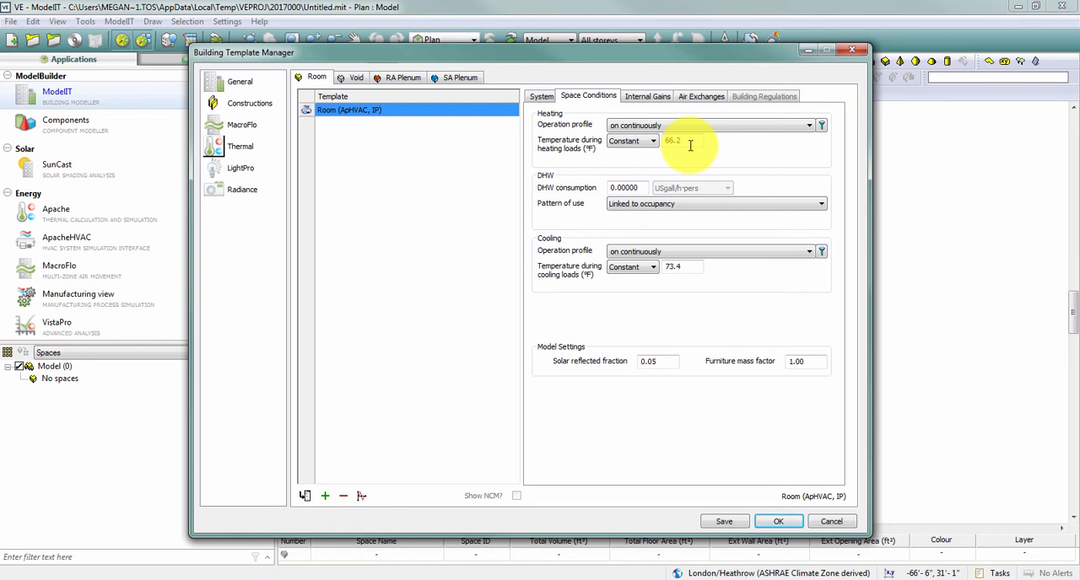
left_click(540, 95)
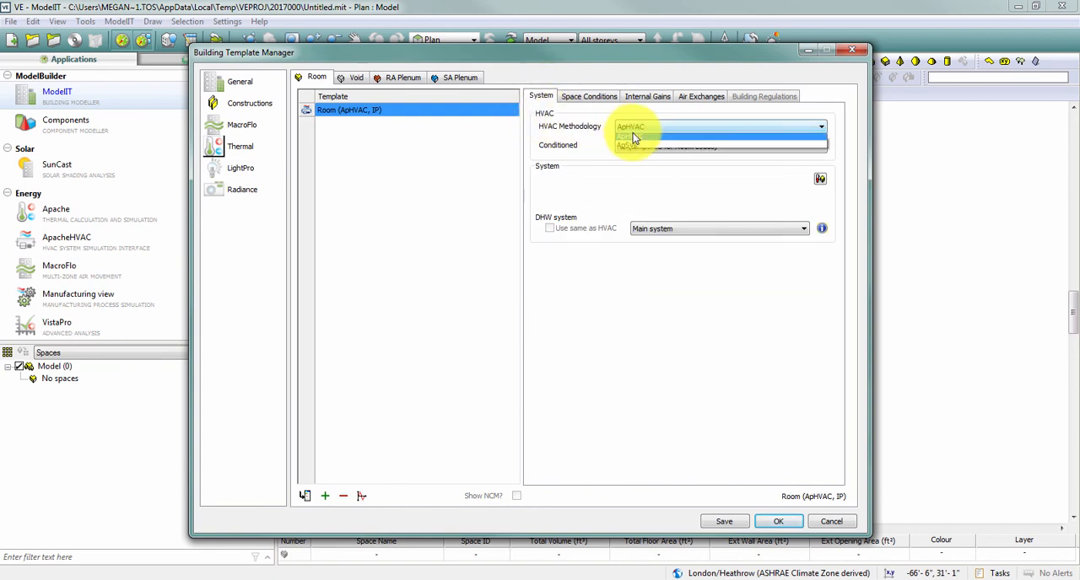
Try ApSys, check Building Regulations, then return the Room template to conditioned ApHVAC.
left_click(628, 135)
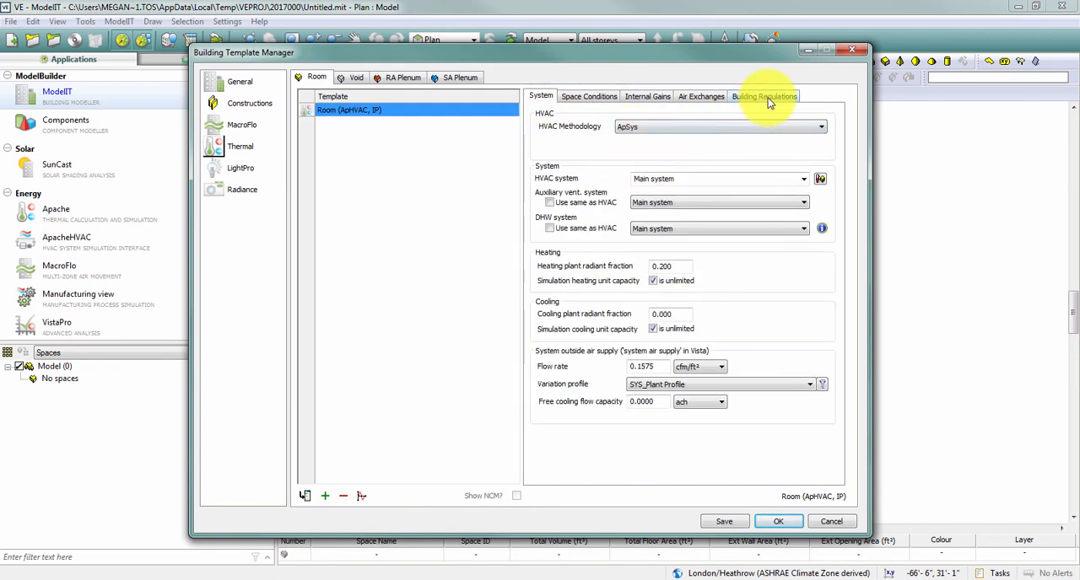
left_click(762, 95)
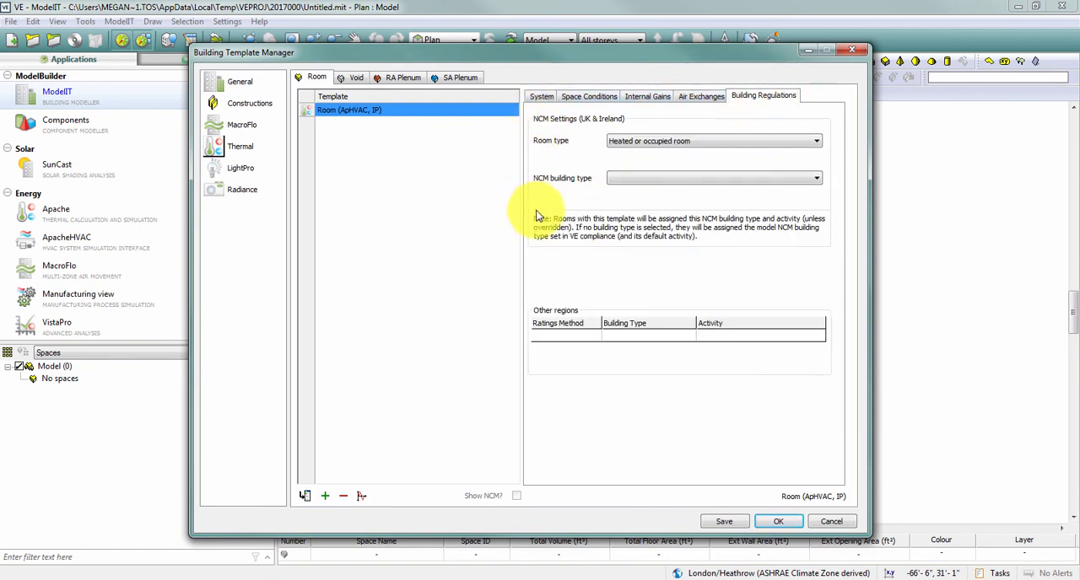
left_click(540, 94)
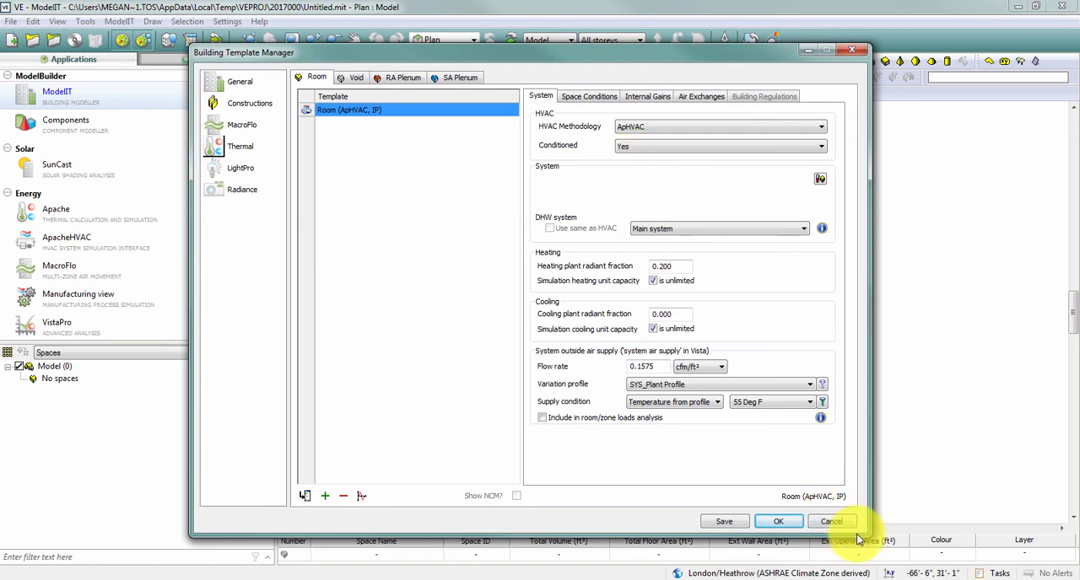
Cancel out of the Building Template Manager without saving changes.
left_click(830, 520)
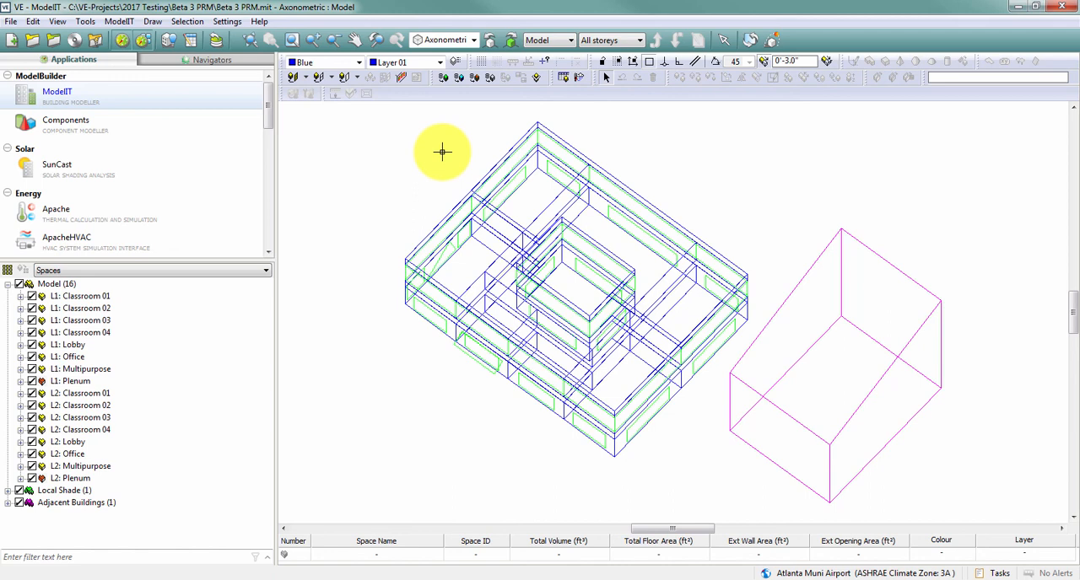
mouse_move(436, 153)
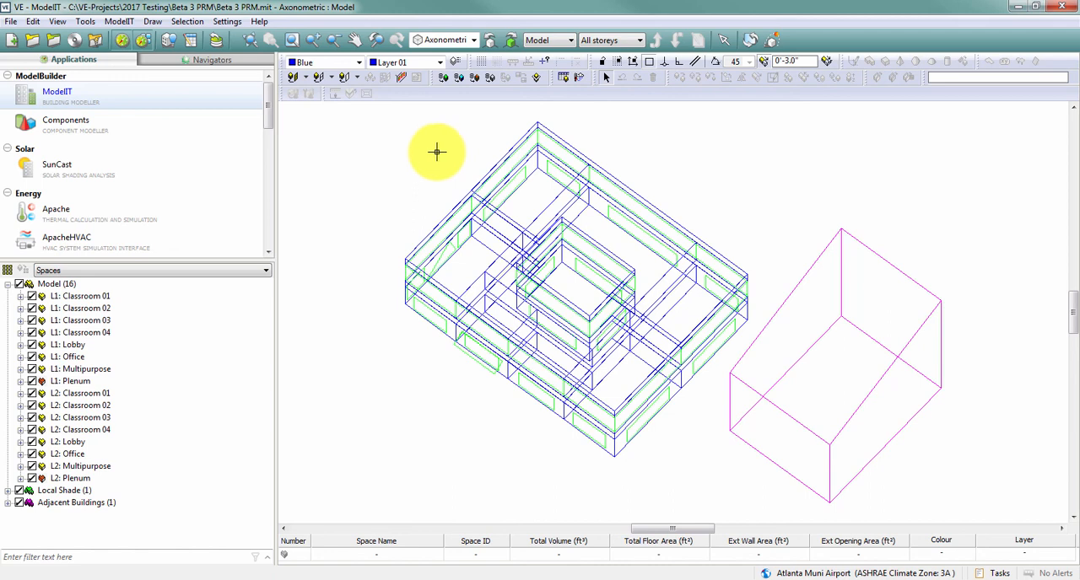
Review L1: Classroom 02 space data, confirming its ApHVAC conditioned system settings.
left_click(54, 209)
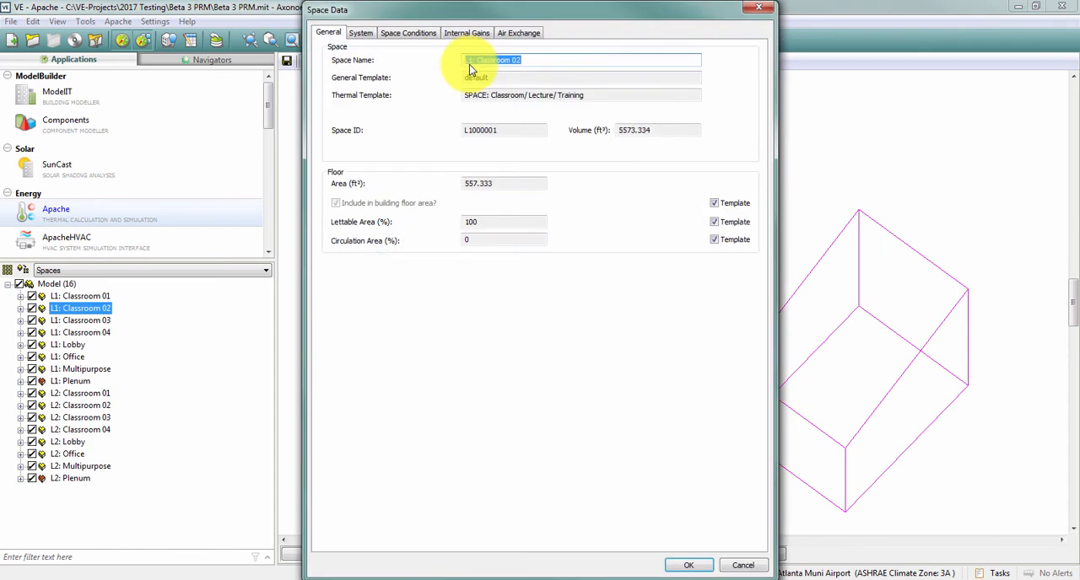
left_click(361, 32)
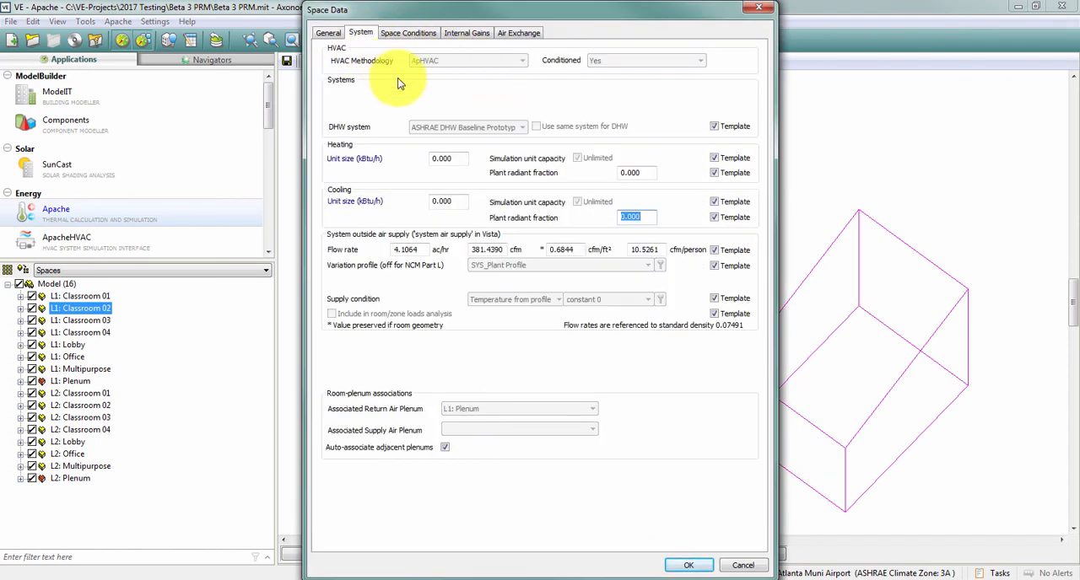
mouse_move(734, 68)
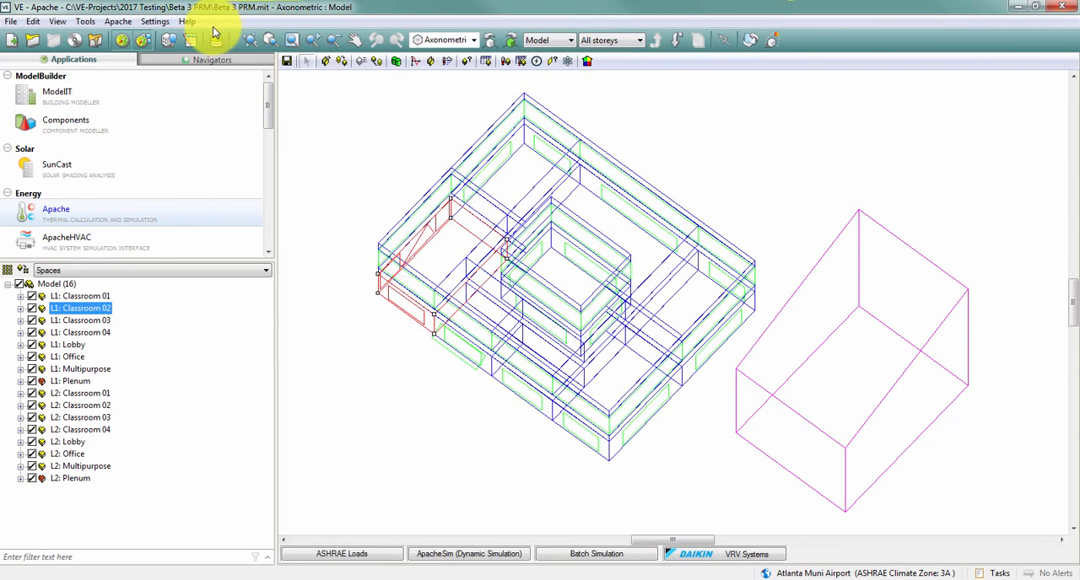
mouse_move(234, 94)
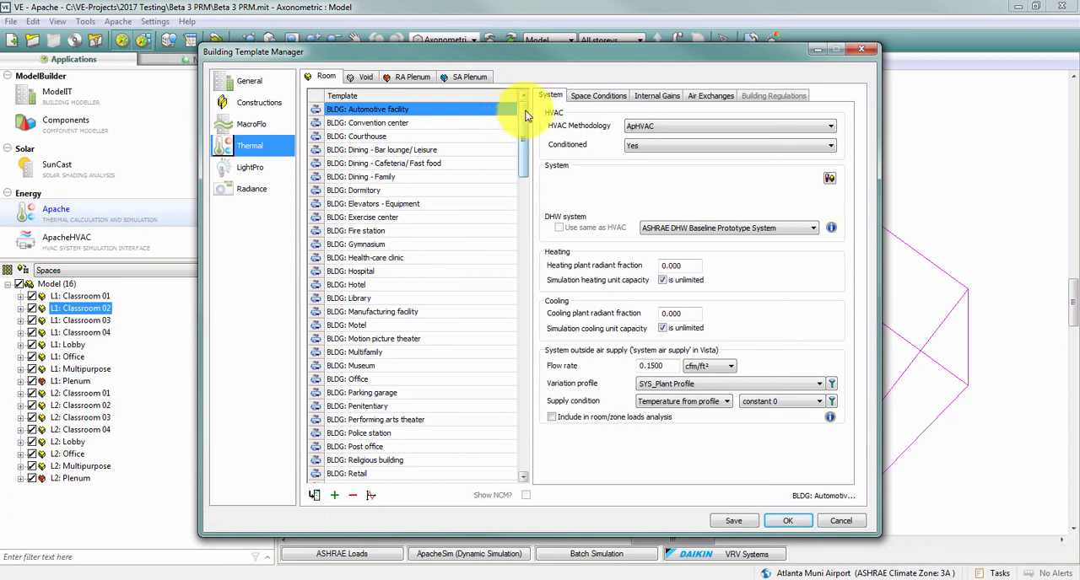
Switch to the tabular Building Template Manager and select all BLDG templates.
left_click(363, 216)
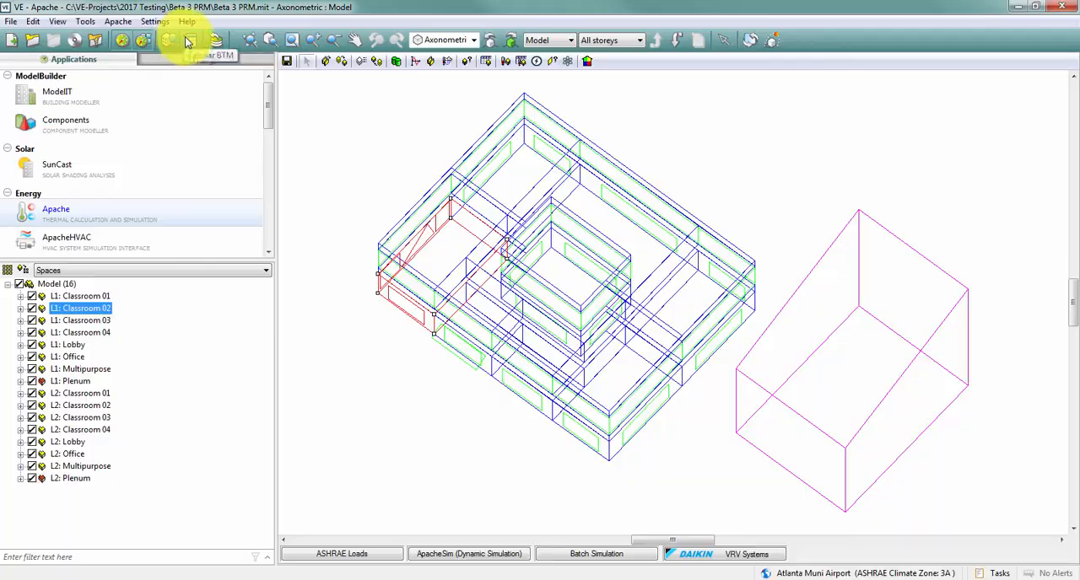
left_click(189, 41)
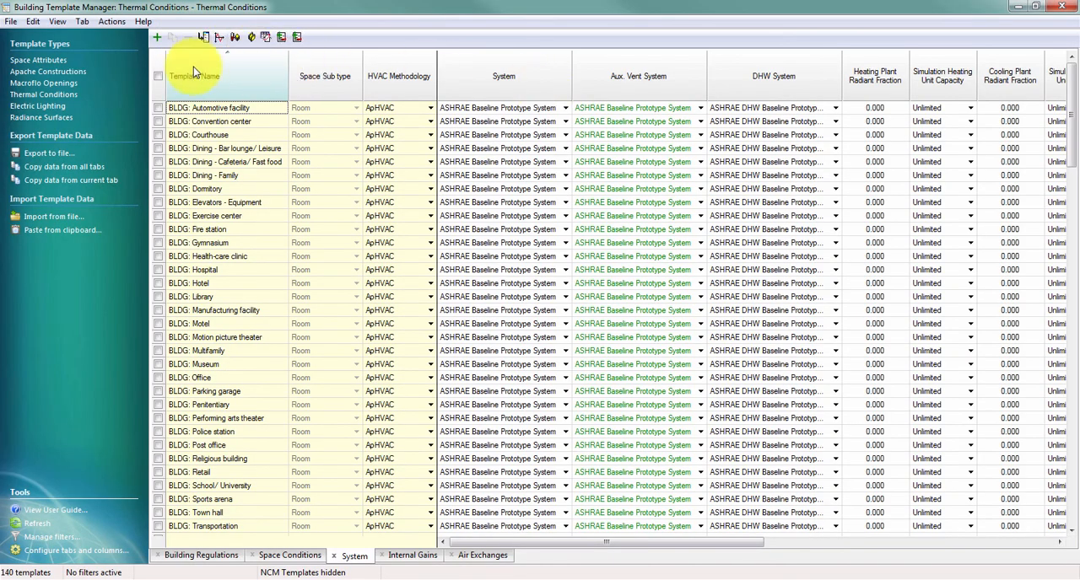
left_click(158, 76)
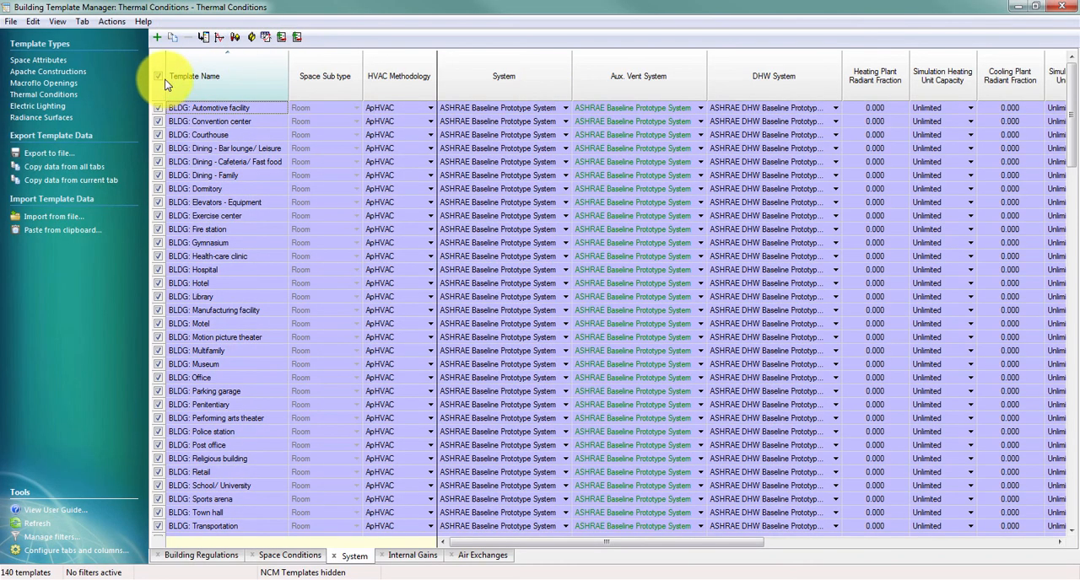